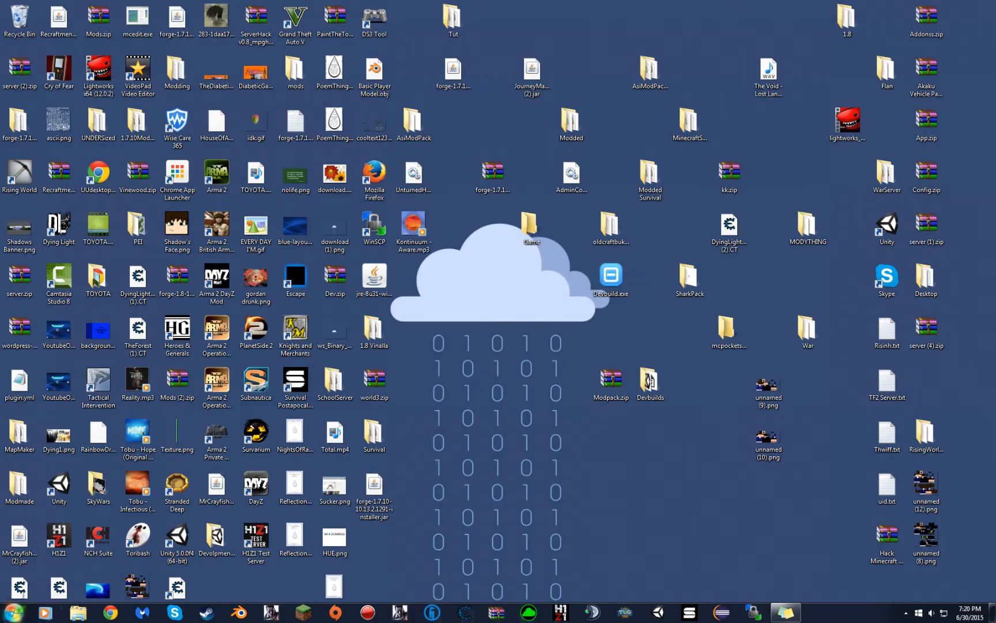
- Open Computer from the Start menu and browse into Local Disk (C:)
{"action": "left_click", "coordinate": [9, 613]}
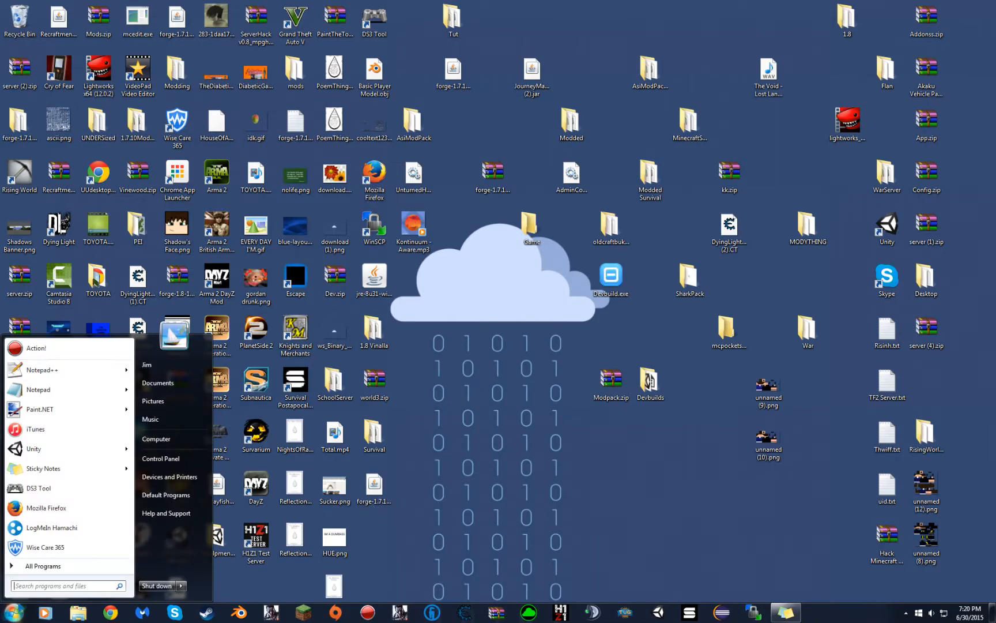
{"action": "left_click", "coordinate": [155, 438]}
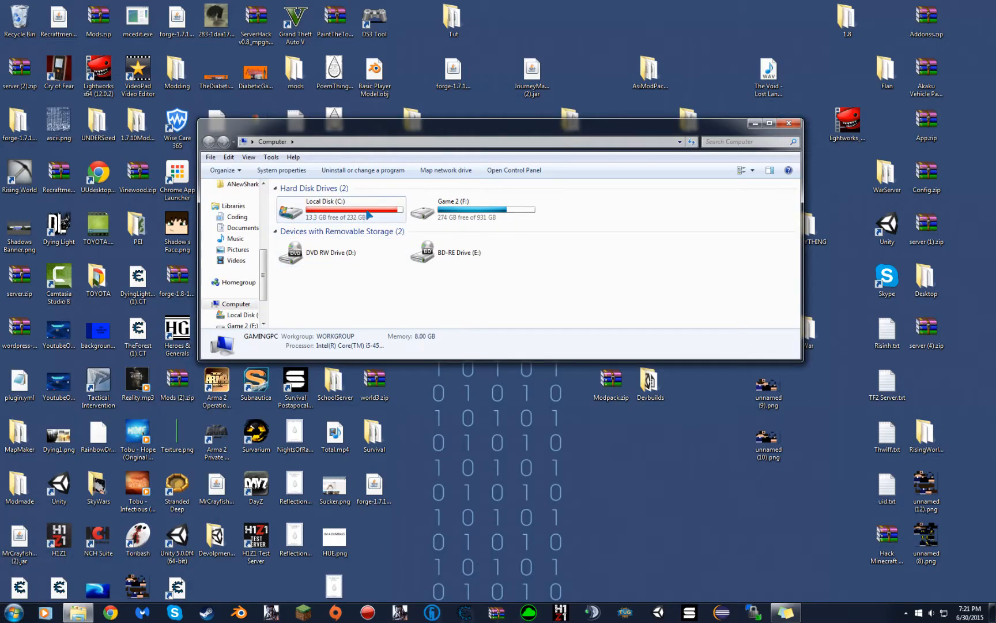
{"action": "double_click", "coordinate": [339, 210]}
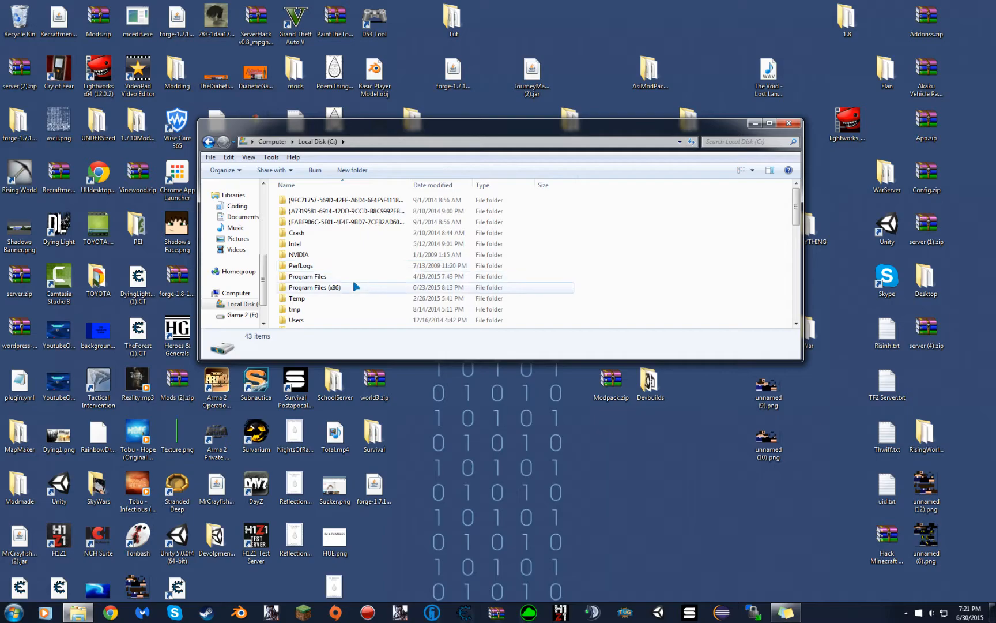
- Search Program Files (x86) for 'steam' and open the Steam install folder from the results
{"action": "double_click", "coordinate": [313, 287]}
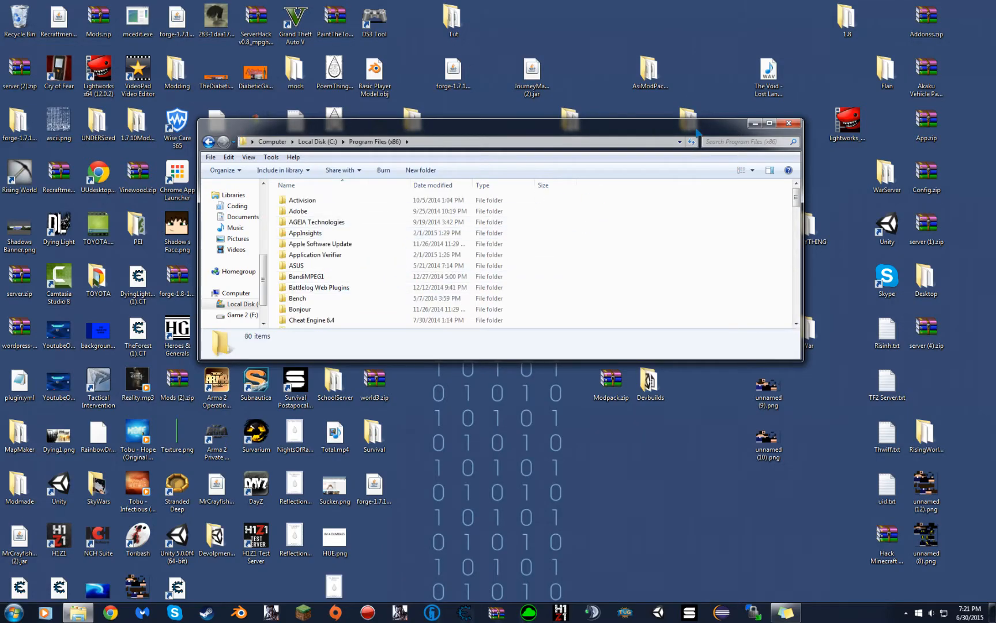
{"action": "type", "text": "steam"}
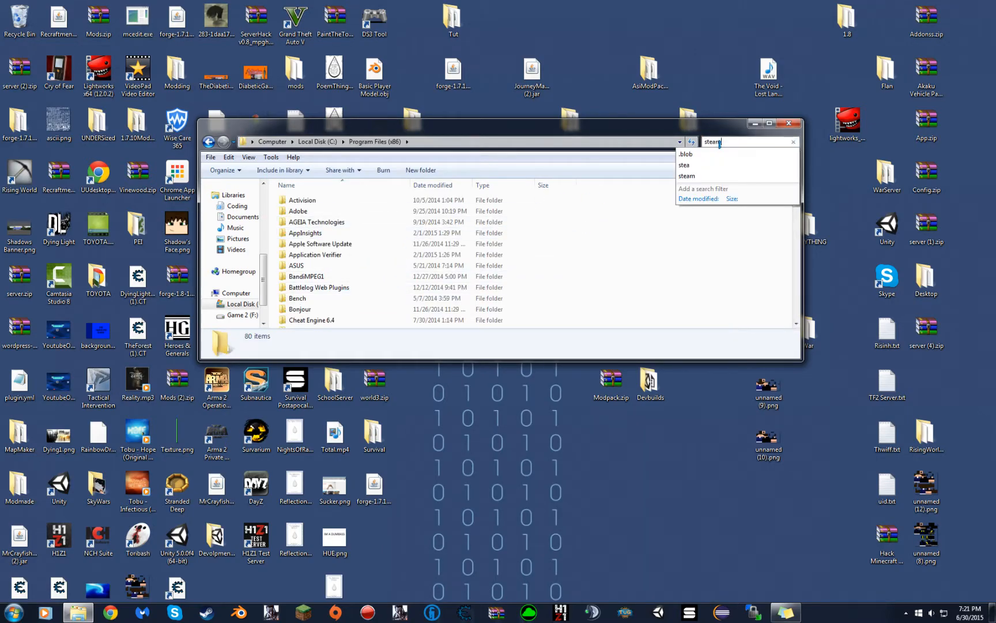
{"action": "key", "text": "Enter"}
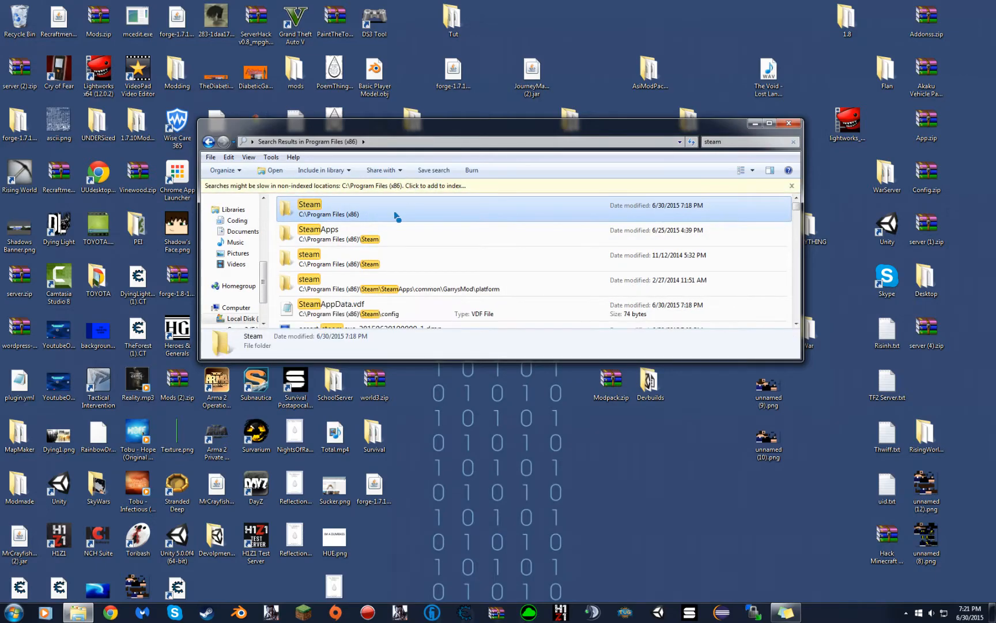
{"action": "double_click", "coordinate": [309, 204]}
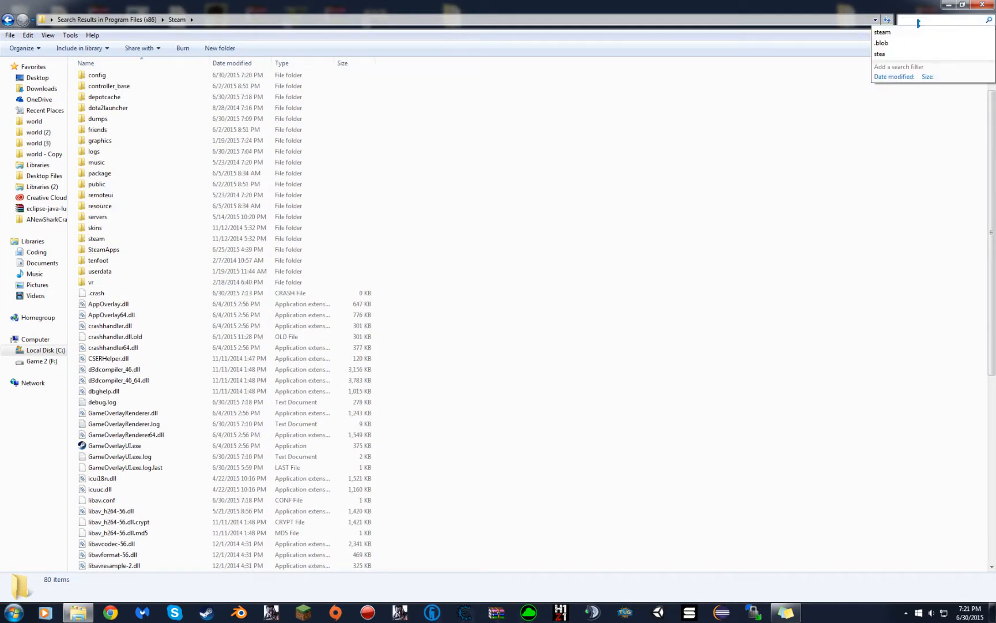
{"action": "left_click", "coordinate": [882, 43]}
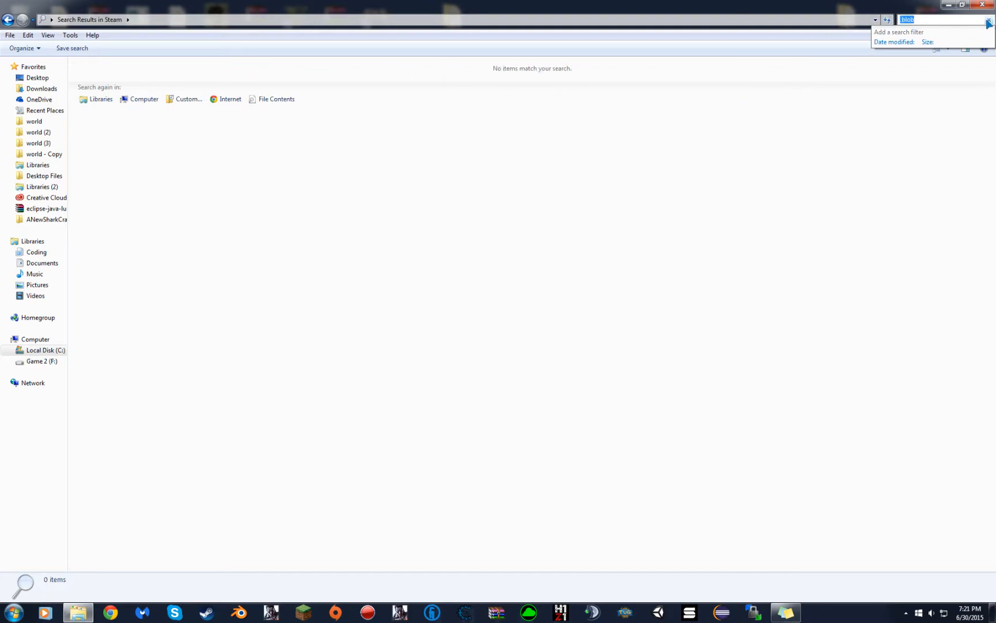
{"action": "left_click", "coordinate": [9, 19]}
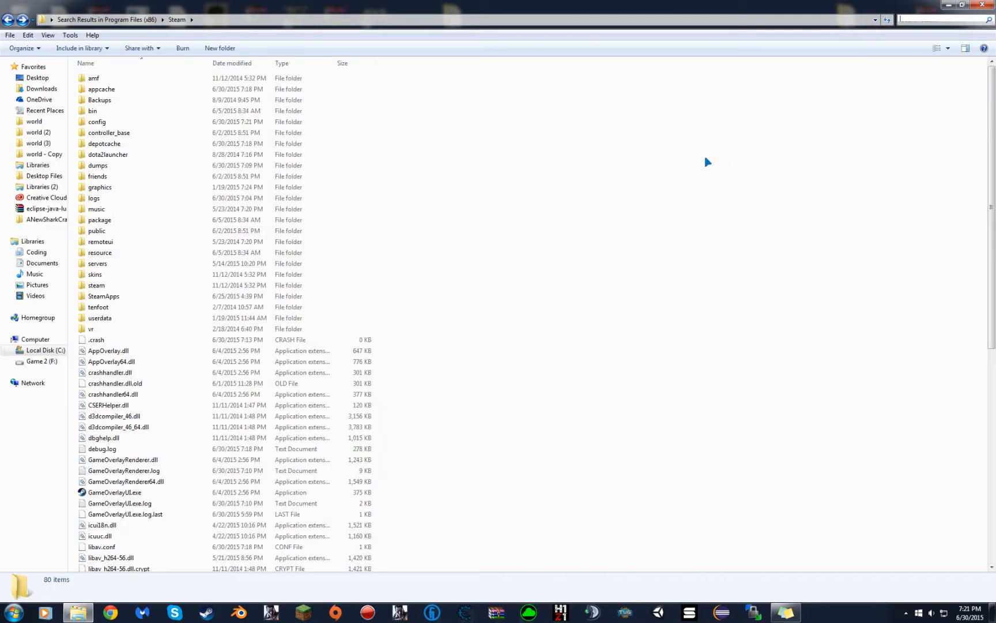
{"action": "scroll", "scroll_direction": "down", "scroll_amount": 3}
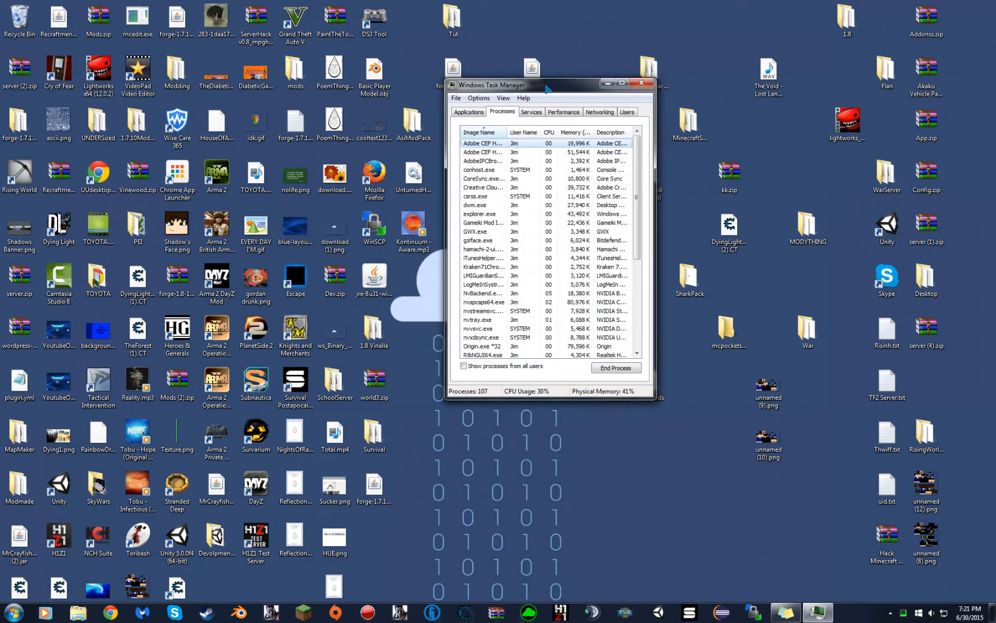
- Select the Steam.exe *32 process on the Processes tab and end it
{"action": "left_click_drag", "start_coordinate": [537, 84], "coordinate": [514, 117]}
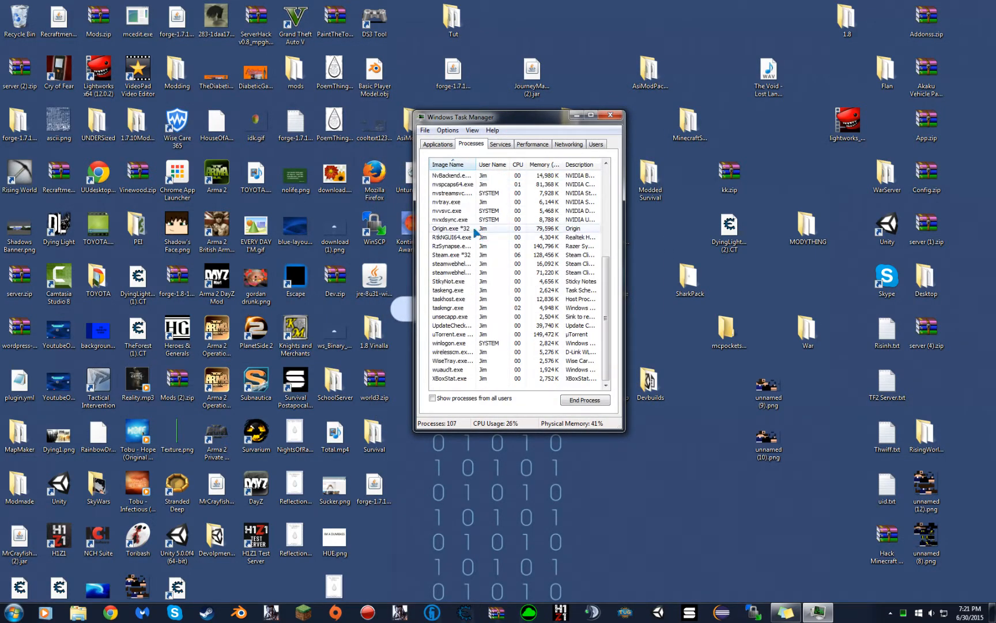
{"action": "left_click", "coordinate": [451, 255]}
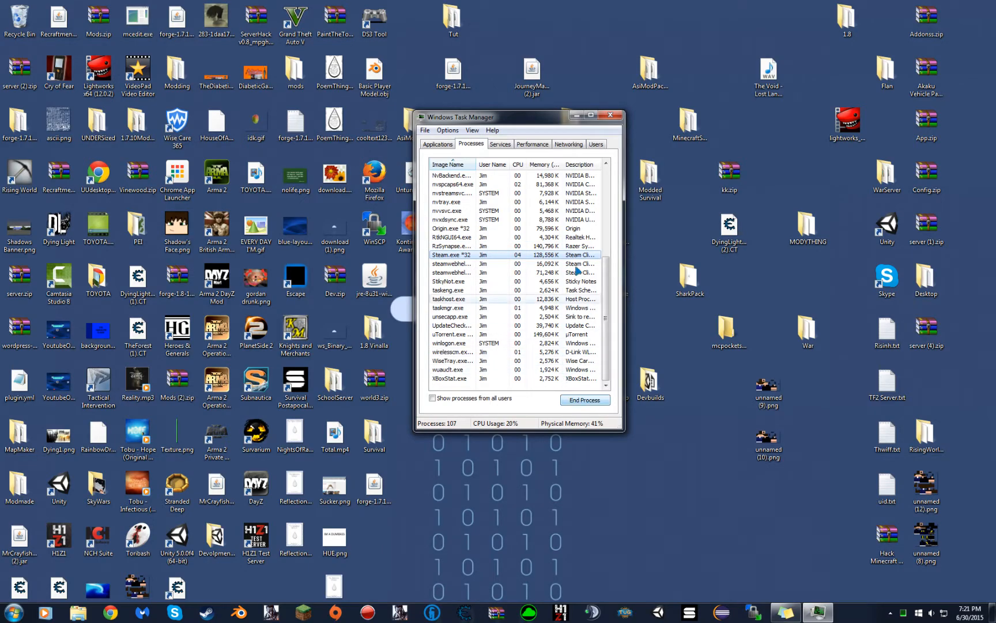
{"action": "left_click", "coordinate": [610, 116]}
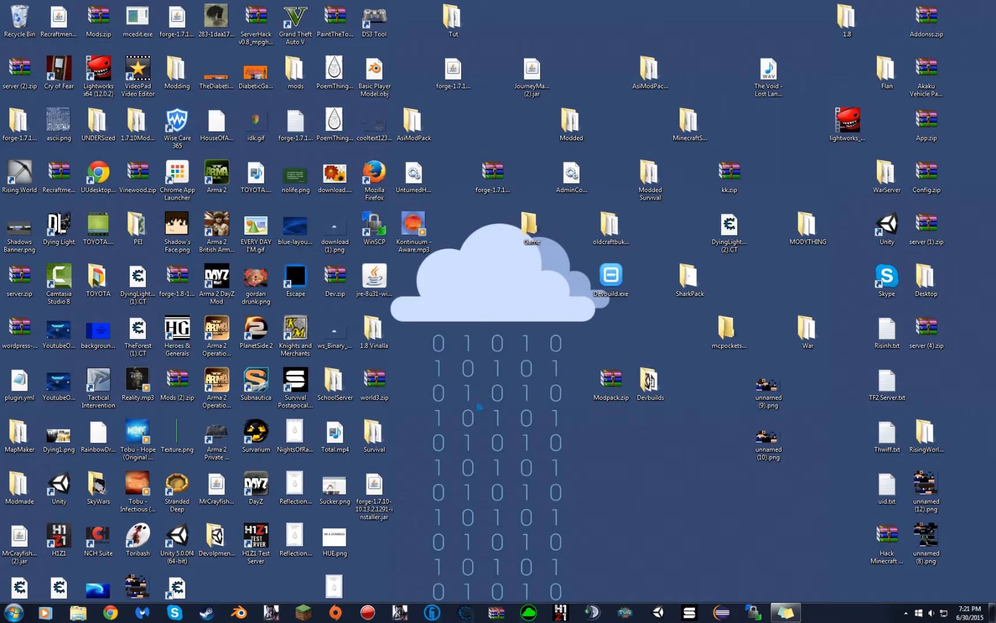
{"action": "mouse_move", "coordinate": [540, 362]}
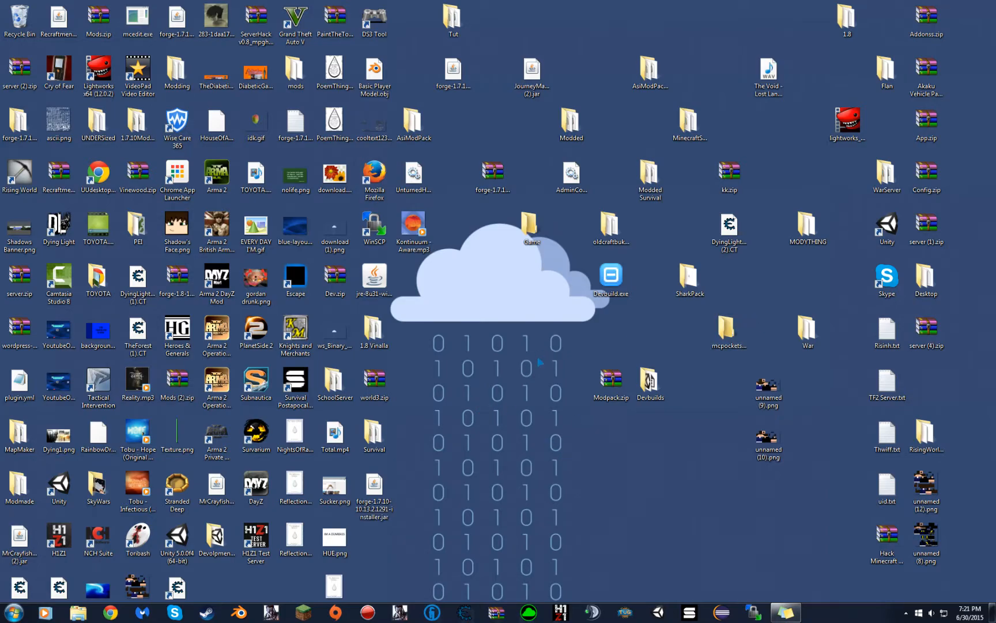
{"action": "mouse_move", "coordinate": [509, 416]}
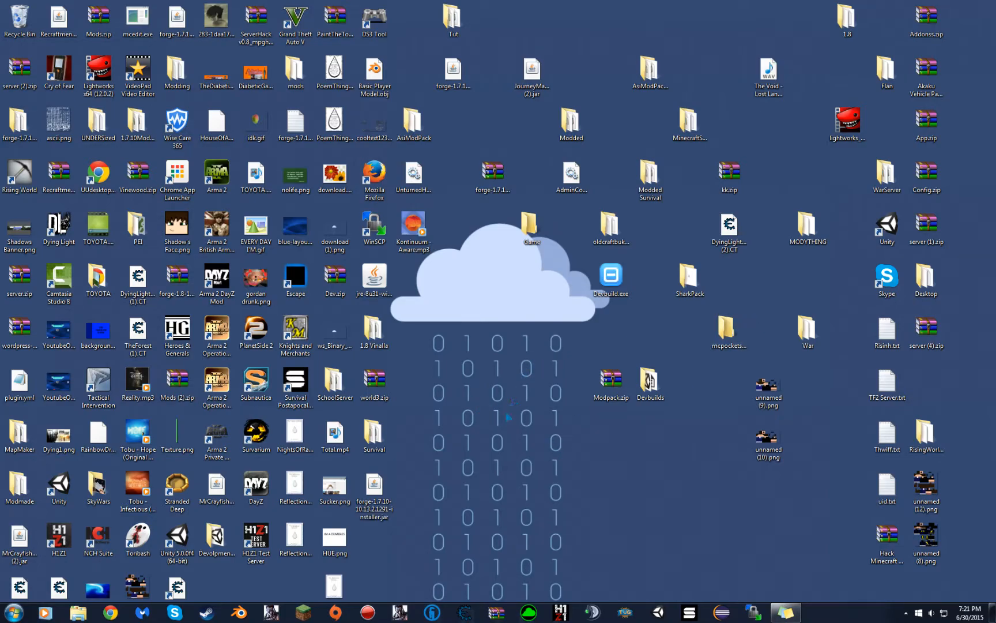
{"action": "mouse_move", "coordinate": [464, 467]}
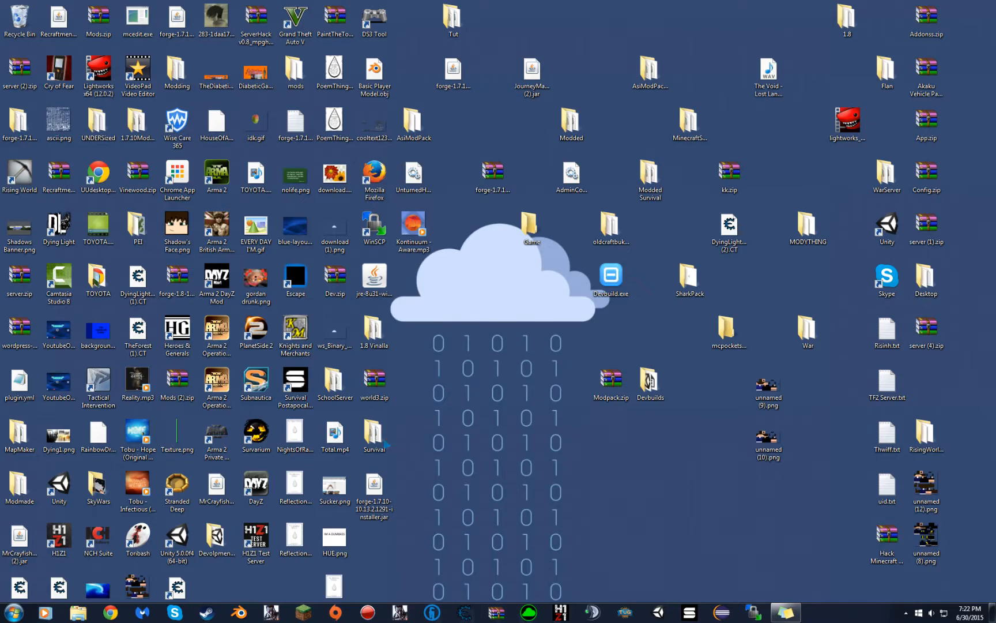
- Bring up the Run dialog with Win+R from the desktop
{"action": "left_click", "coordinate": [256, 539]}
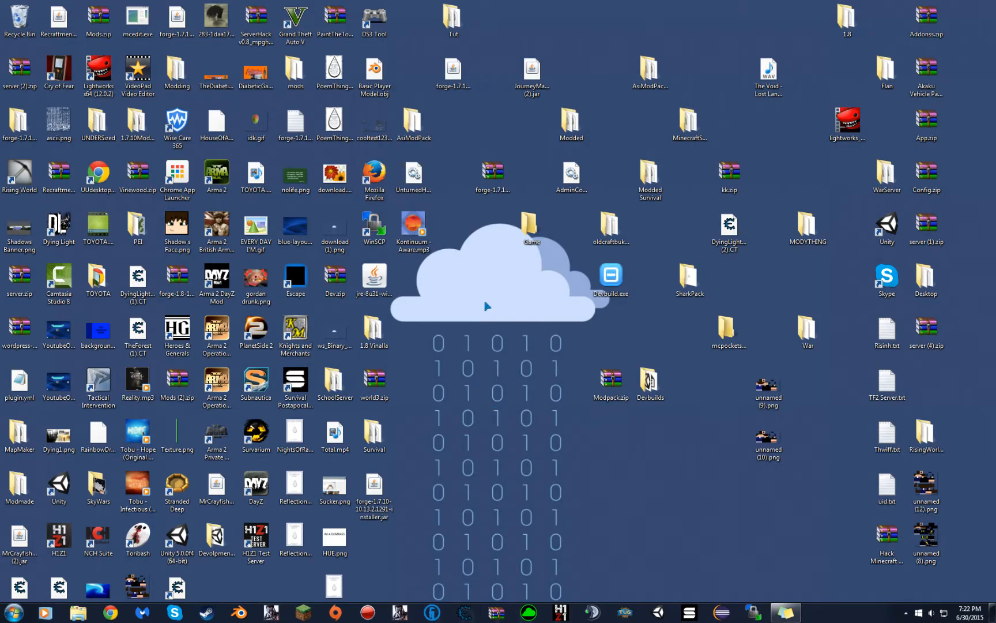
{"action": "mouse_move", "coordinate": [502, 312]}
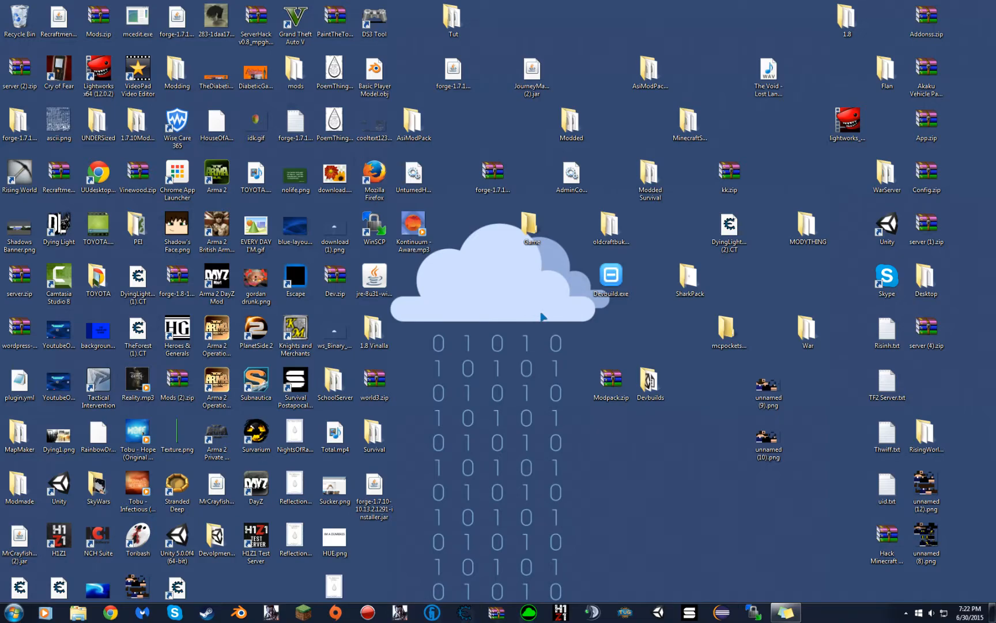
{"action": "mouse_move", "coordinate": [482, 321]}
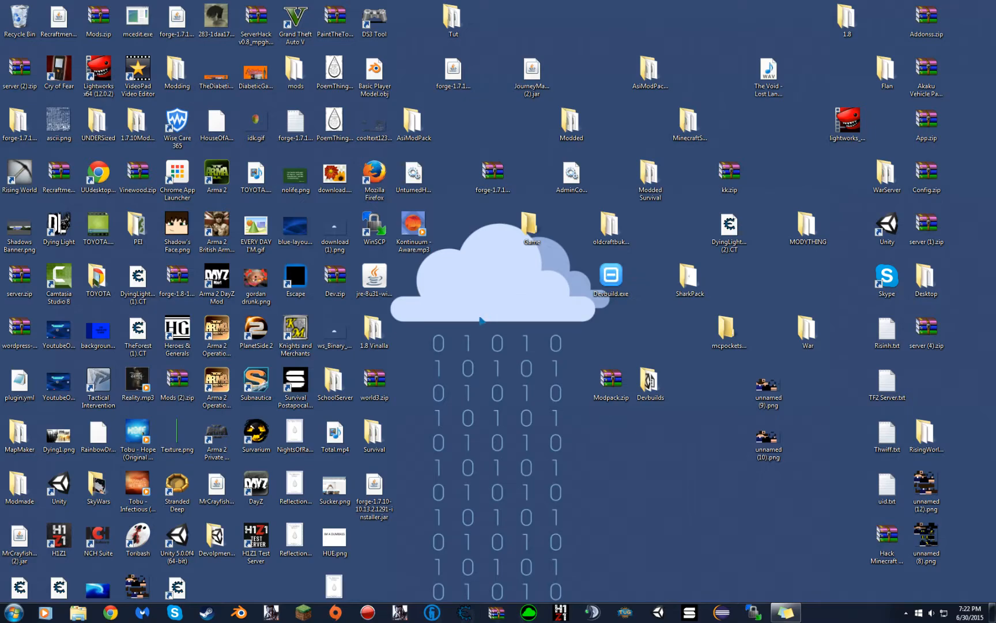
{"action": "key", "text": "win+r"}
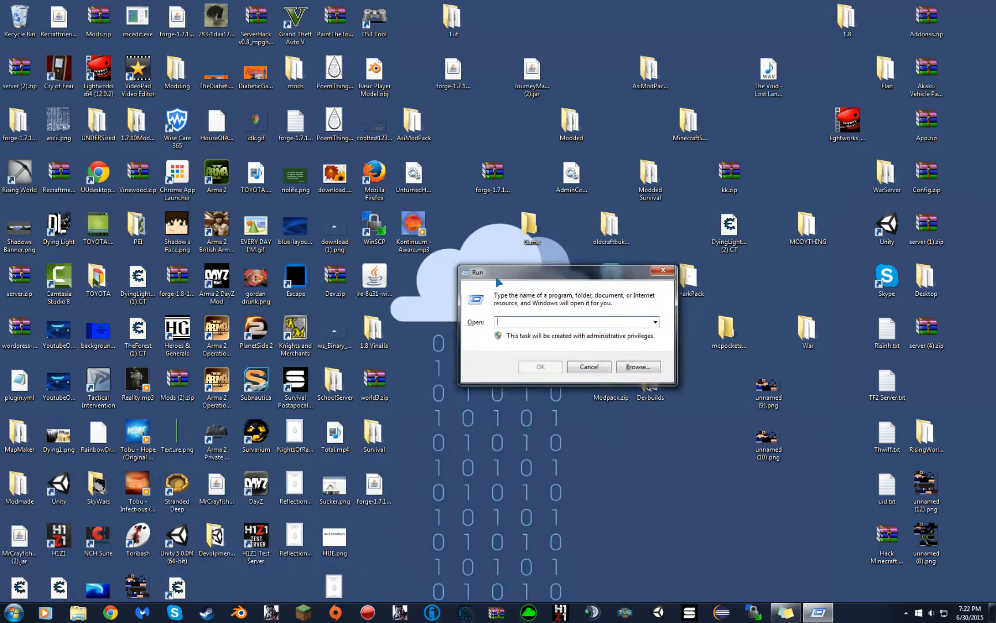
- Run 'computer' from the Run dialog and dismiss the cannot-find error
{"action": "left_click_drag", "start_coordinate": [567, 272], "coordinate": [510, 179]}
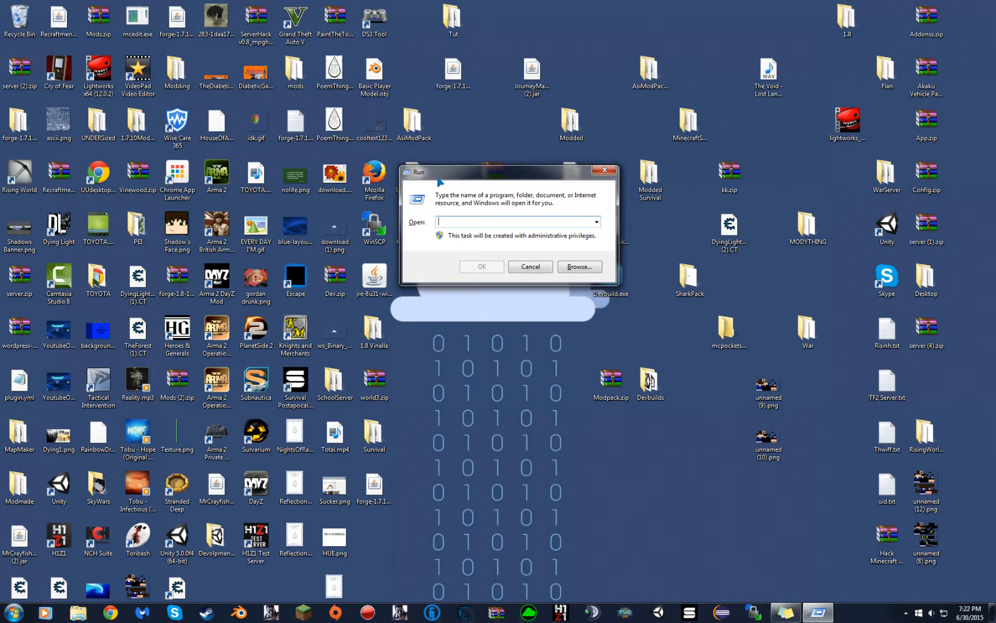
{"action": "type", "text": "compu"}
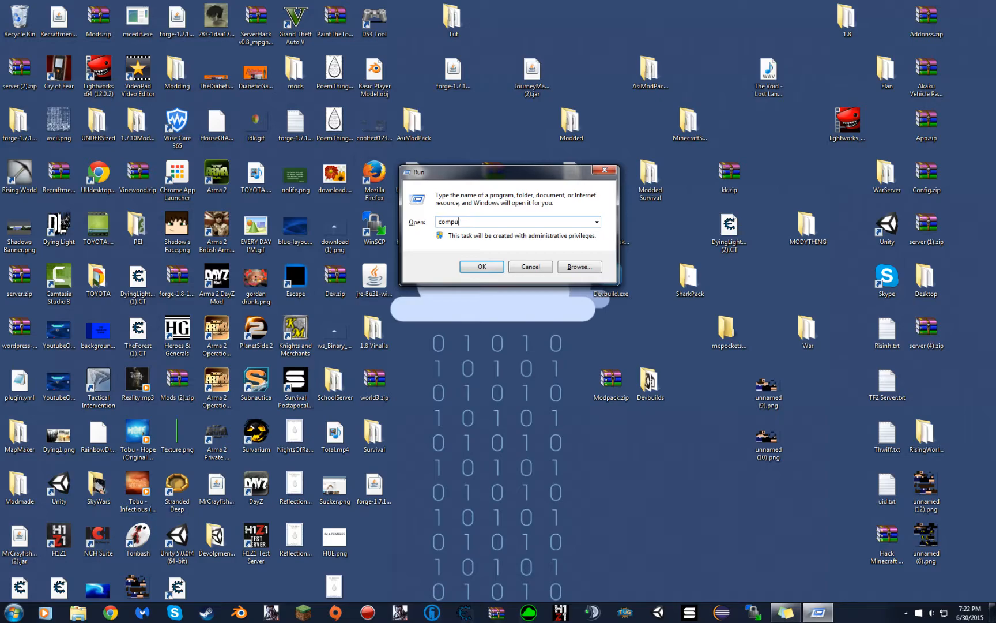
{"action": "left_click", "coordinate": [481, 266]}
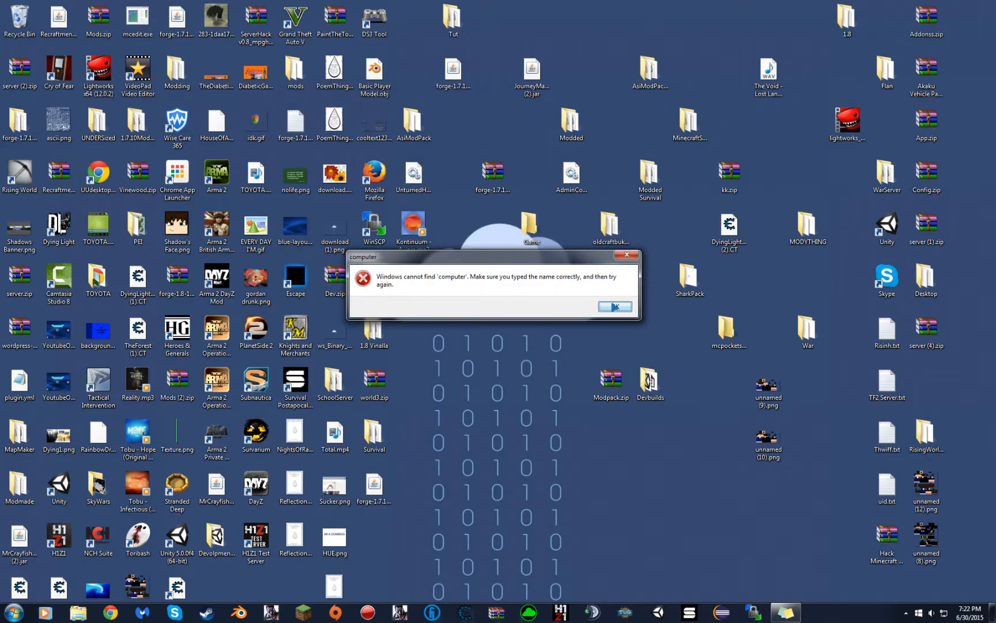
{"action": "left_click", "coordinate": [613, 307]}
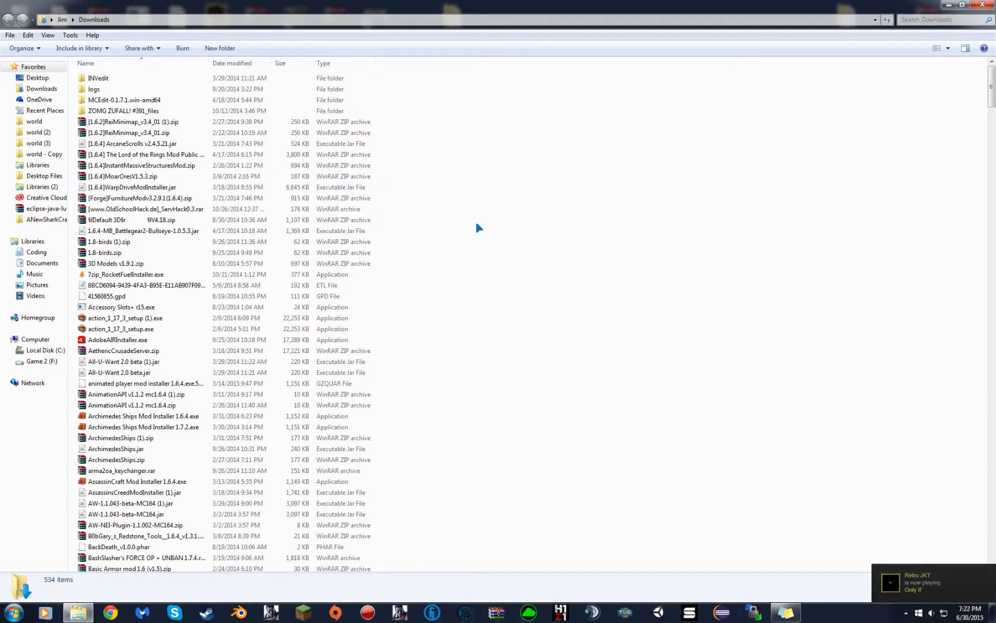
- Browse from Desktop to Local Disk (C:) and into Program Files (x86)
{"action": "left_click", "coordinate": [36, 77]}
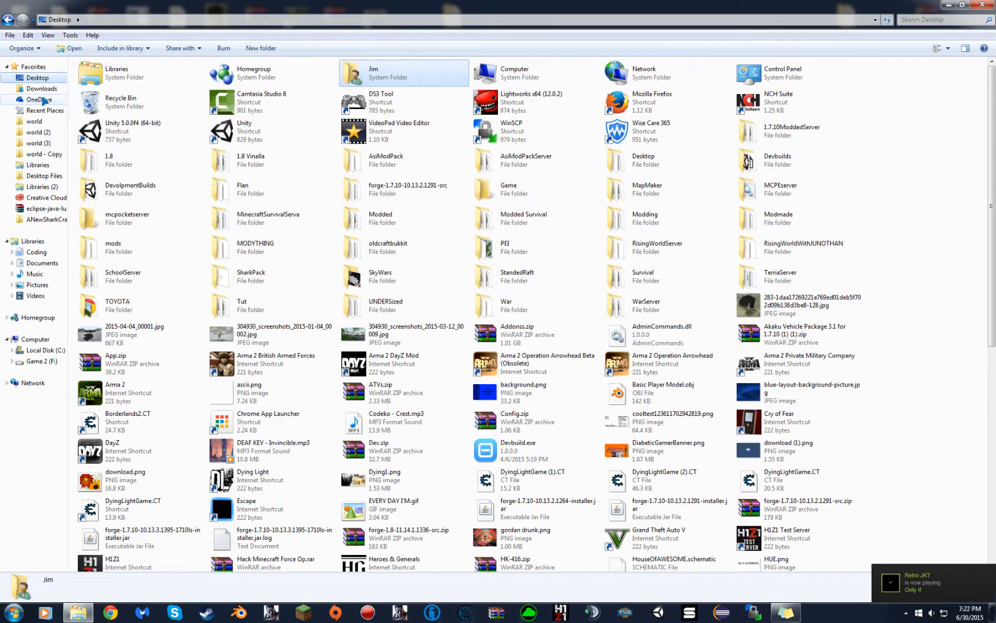
{"action": "left_click", "coordinate": [45, 351]}
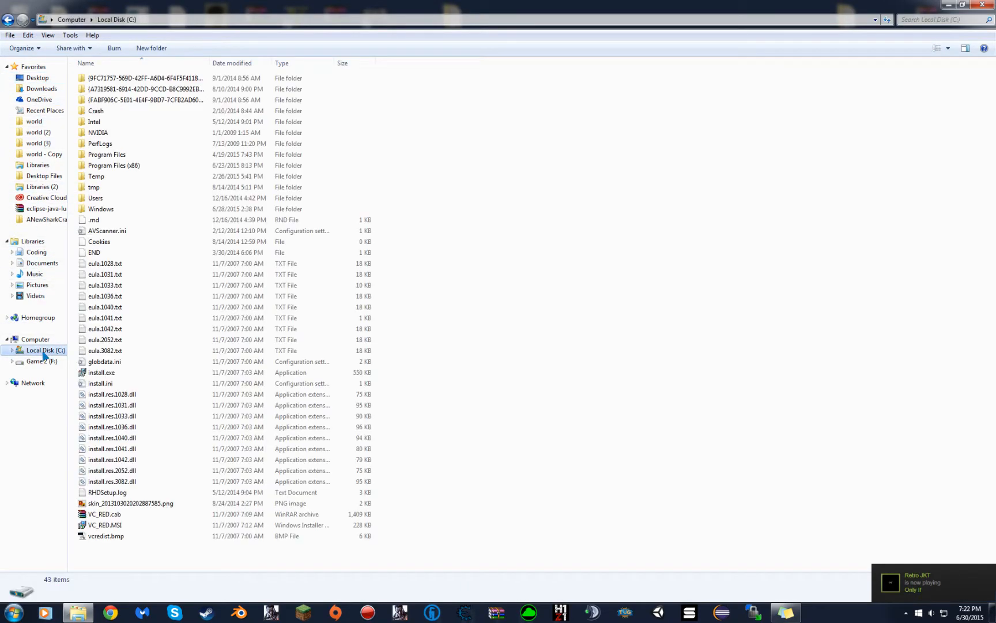
{"action": "double_click", "coordinate": [106, 165]}
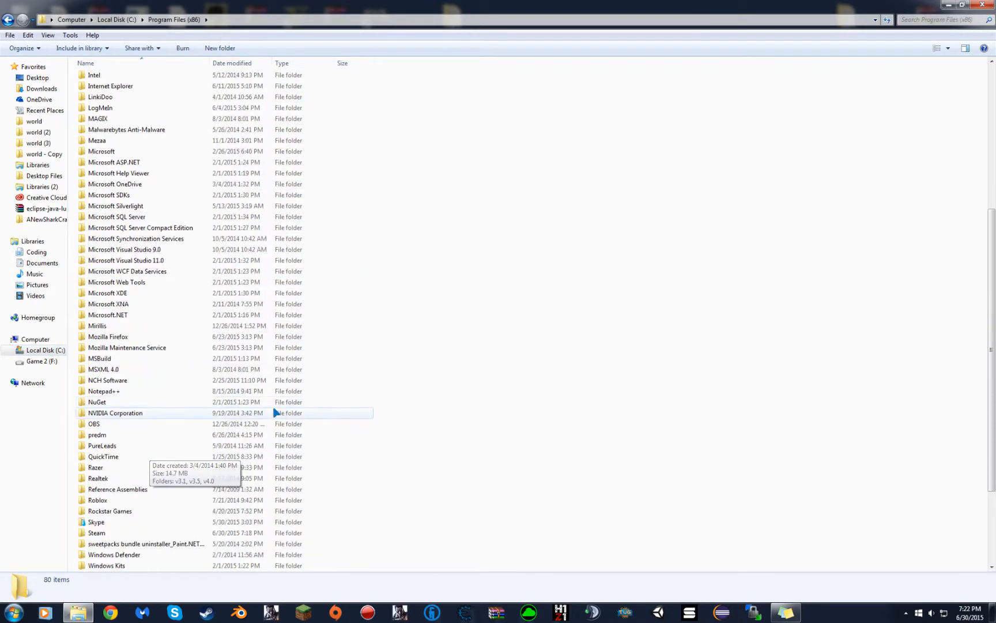
- Search Program Files (x86) for 'stea' to find the Steam folder again
{"action": "scroll", "scroll_direction": "down", "scroll_amount": 3}
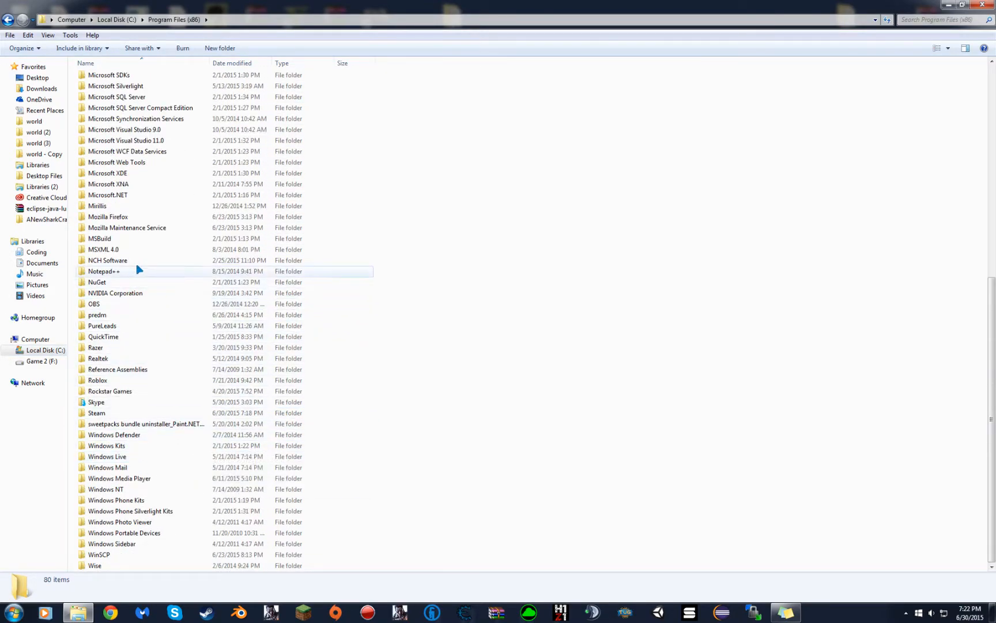
{"action": "type", "text": "stea"}
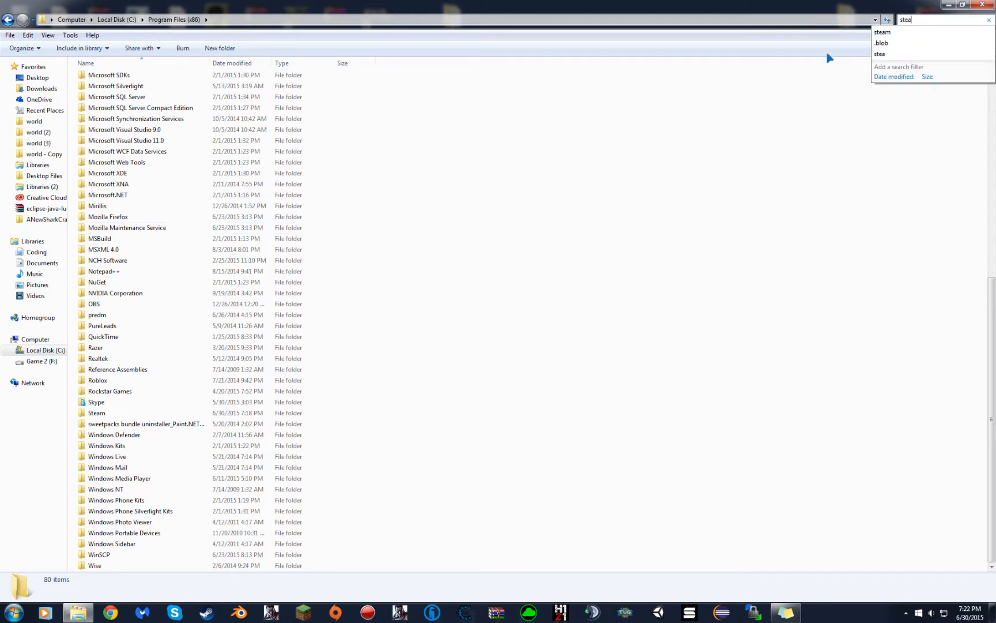
{"action": "key", "text": "Enter"}
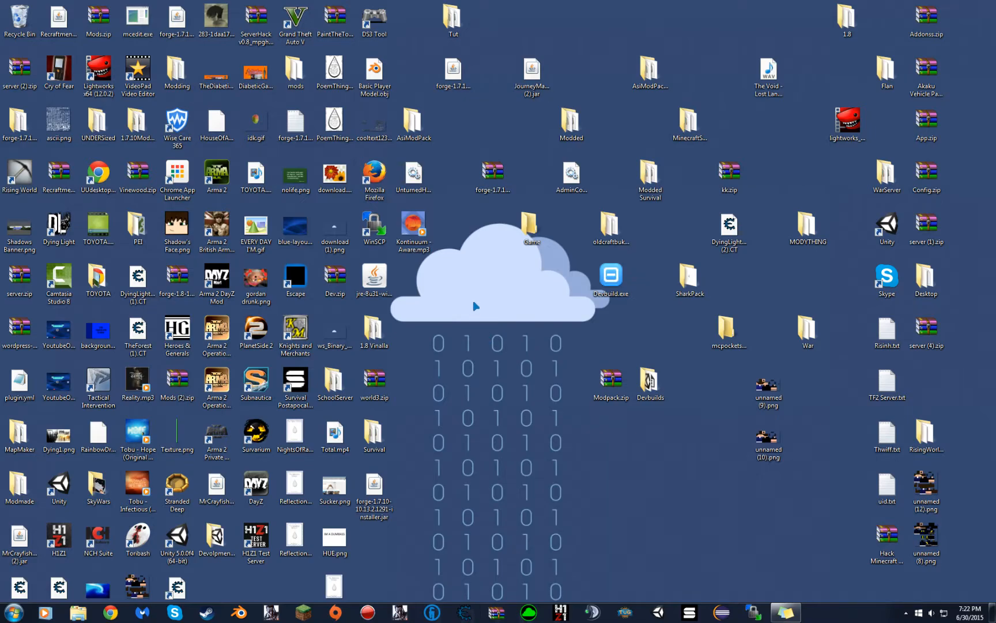
{"action": "mouse_move", "coordinate": [487, 331]}
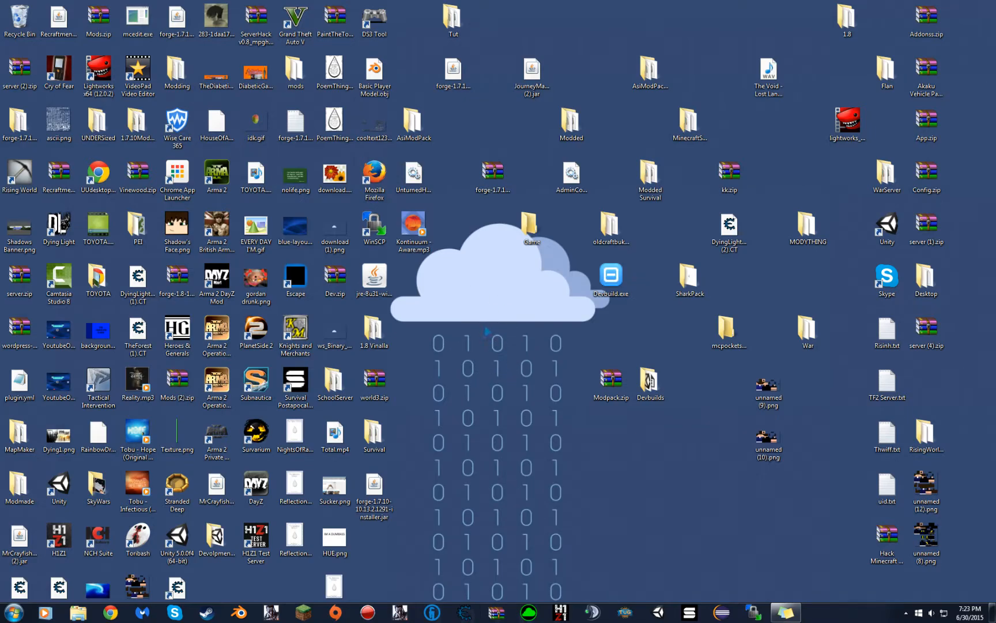